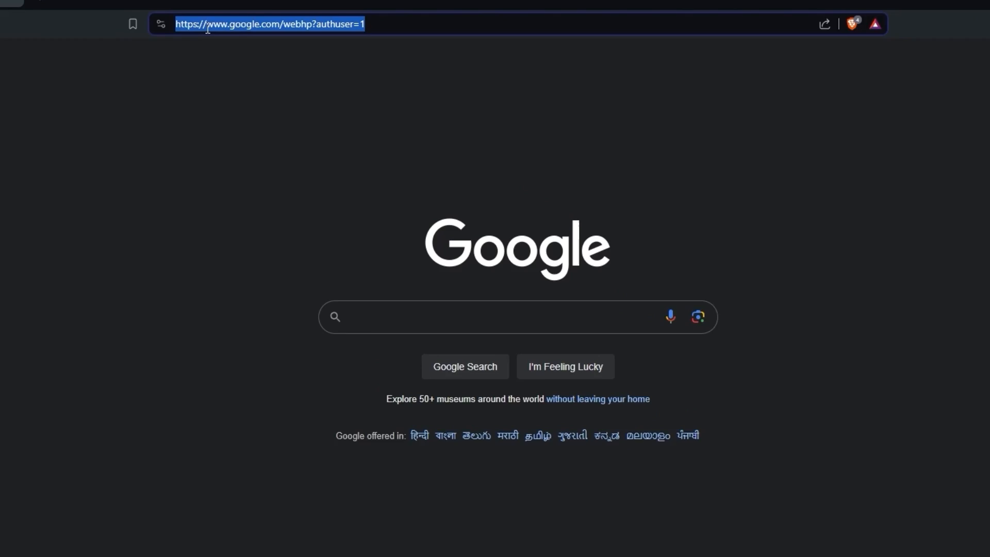
# - Load learn.uolo.com in the Brave browser
pyautogui.write('learn.uolo.com')
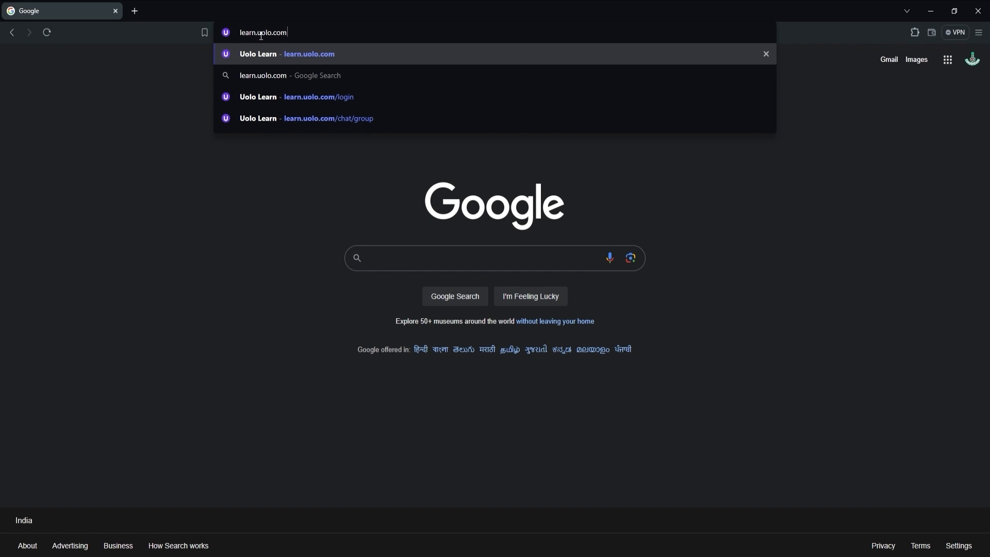
pyautogui.press('Enter')
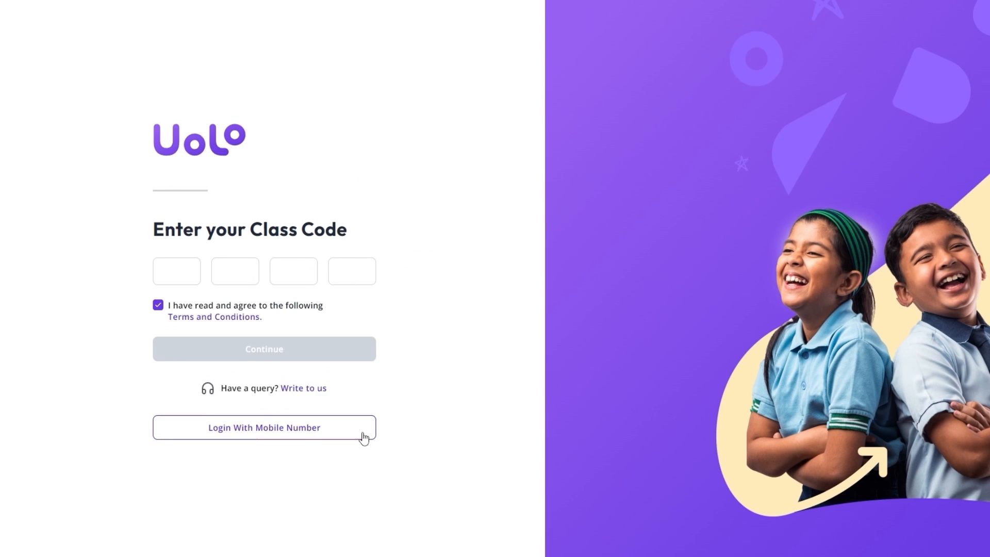
# - Choose 'Login With Mobile Number' on the class-code page
pyautogui.click(264, 427)
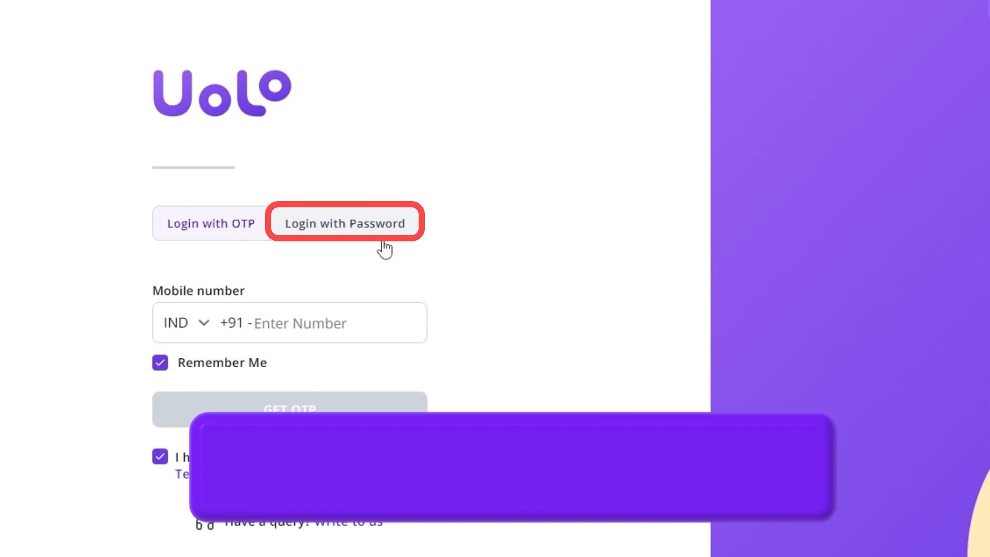
# - Log in with password using the registered mobile number and password
pyautogui.click(346, 222)
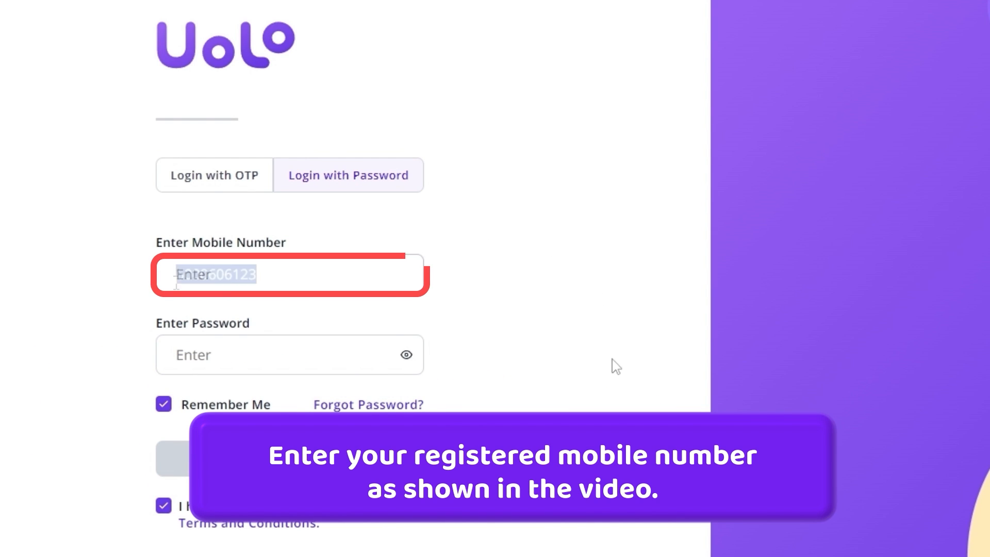
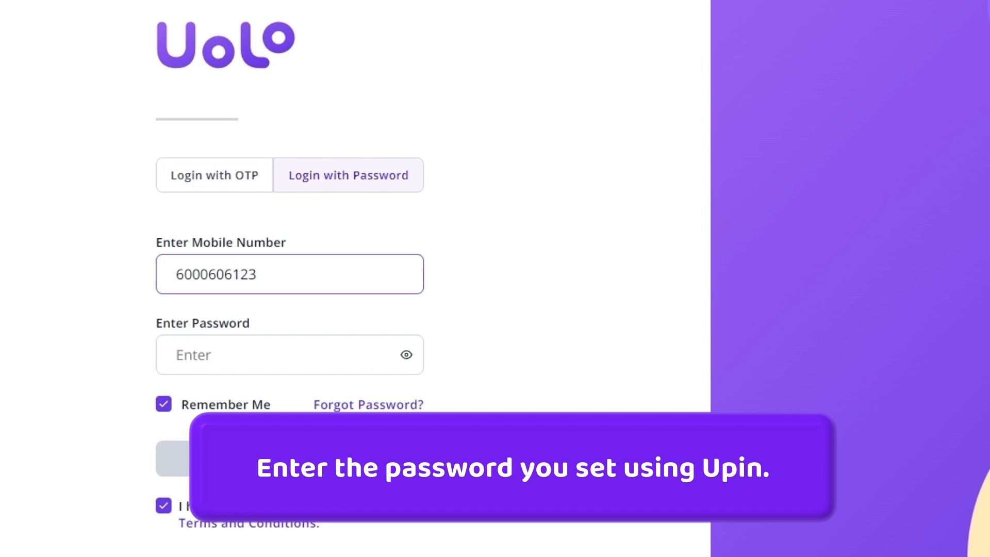
pyautogui.write('•••')
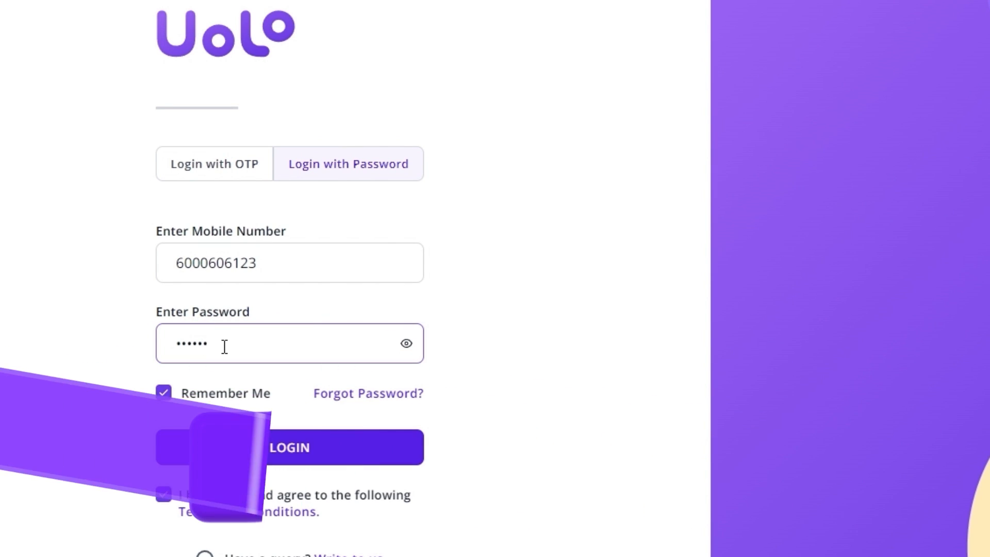
pyautogui.click(289, 447)
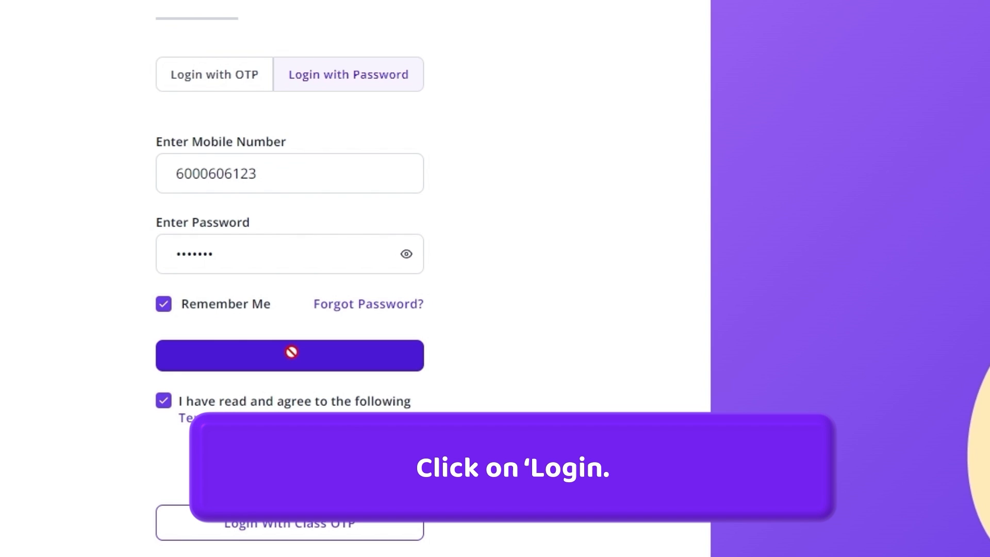
pyautogui.click(289, 355)
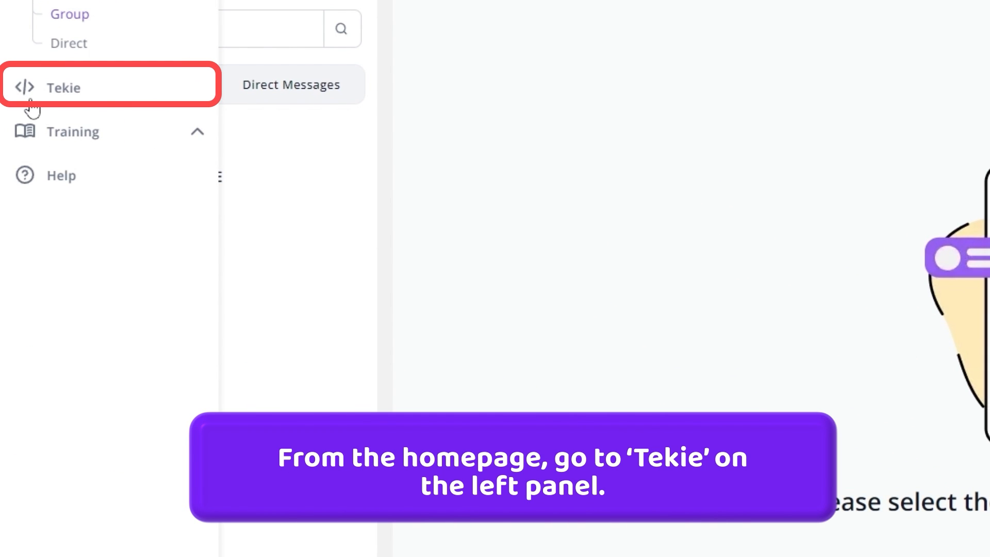
pyautogui.moveTo(92, 106)
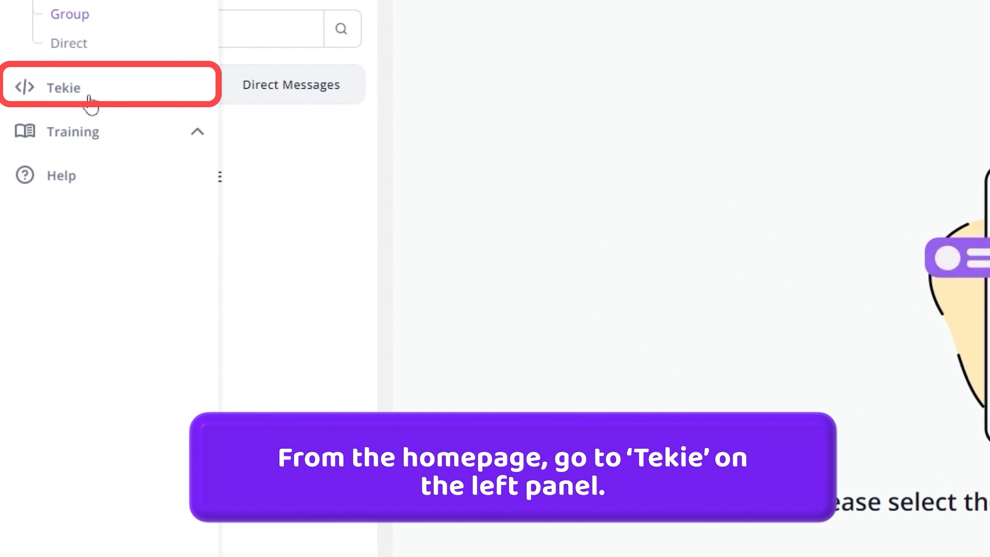